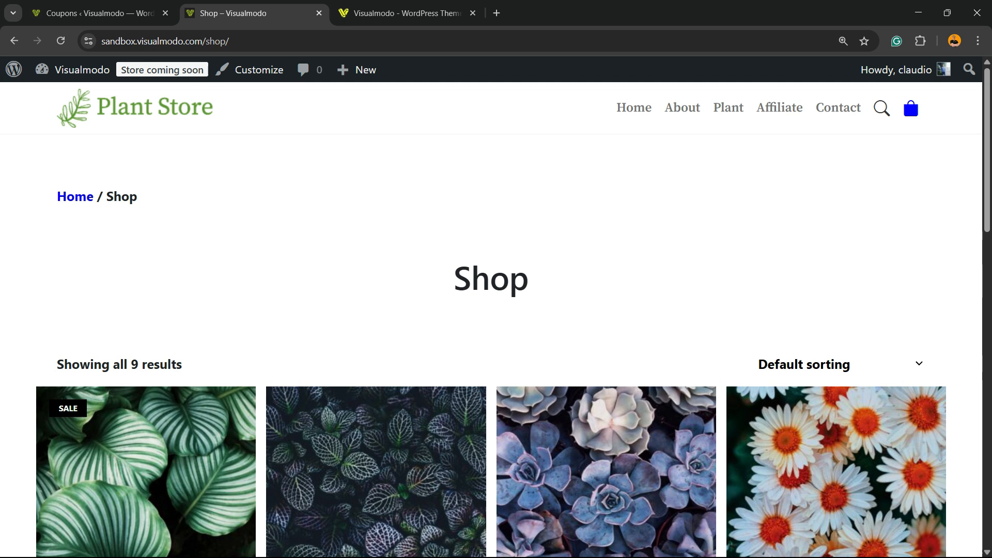
Browse the dashboard, then reach the Add Plugins page from the admin sidebar
{"action": "scroll", "scroll_direction": "down", "scroll_amount": 3}
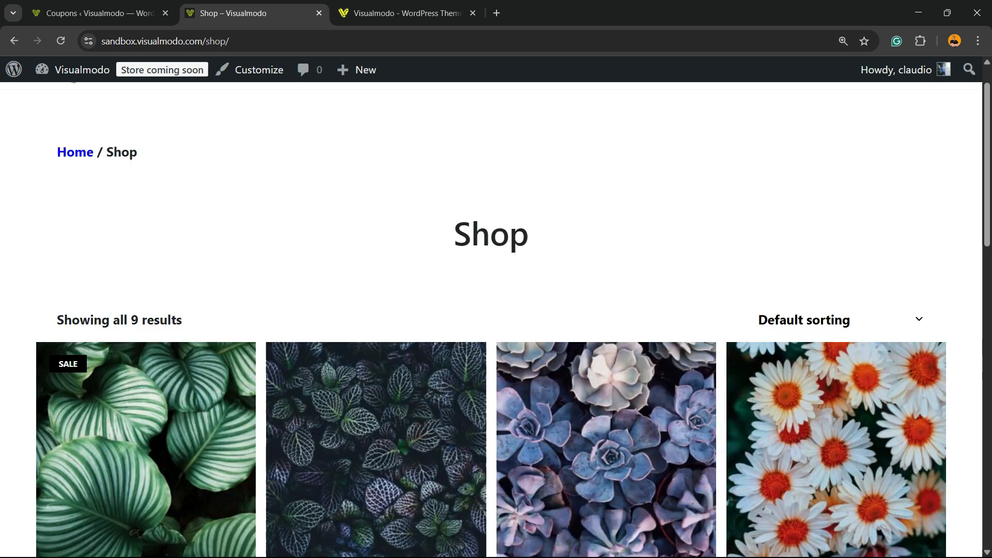
{"action": "scroll", "scroll_direction": "down", "scroll_amount": 3}
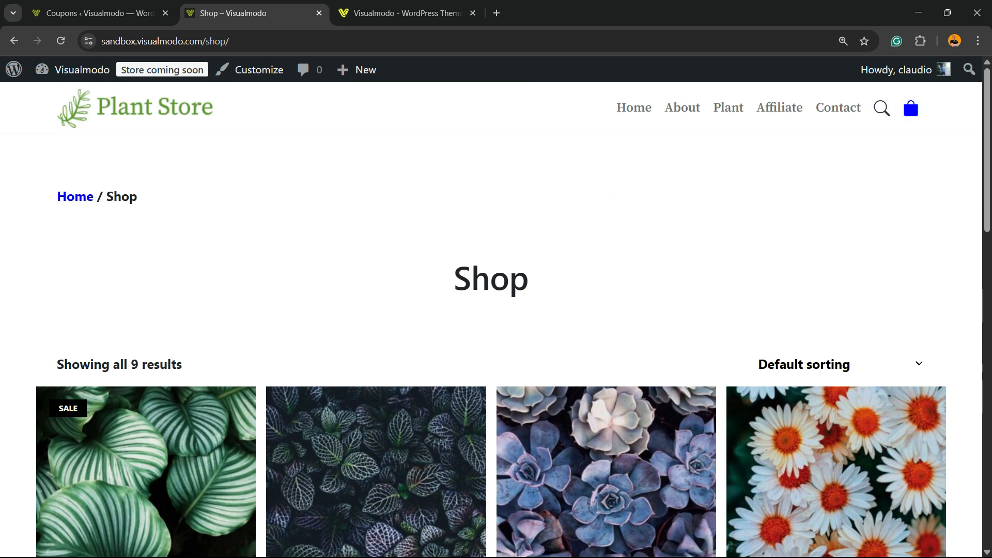
{"action": "scroll", "scroll_direction": "down", "scroll_amount": 3}
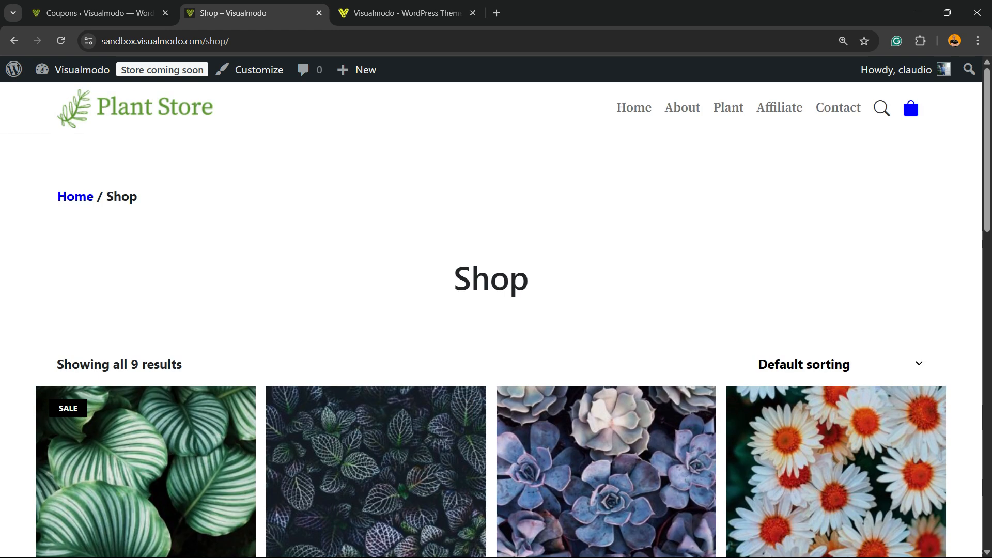
{"action": "scroll", "scroll_direction": "down", "scroll_amount": 3}
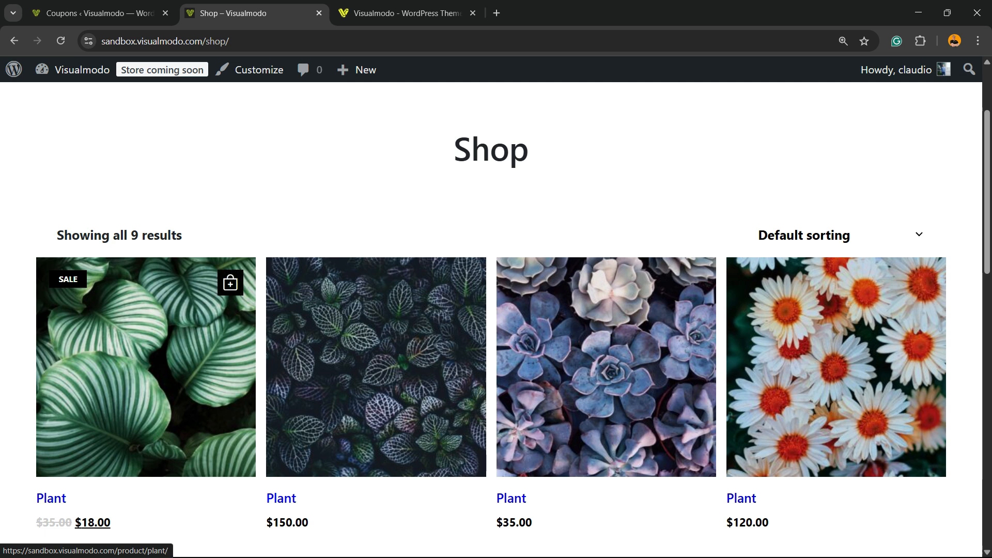
{"action": "scroll", "scroll_direction": "down", "scroll_amount": 3}
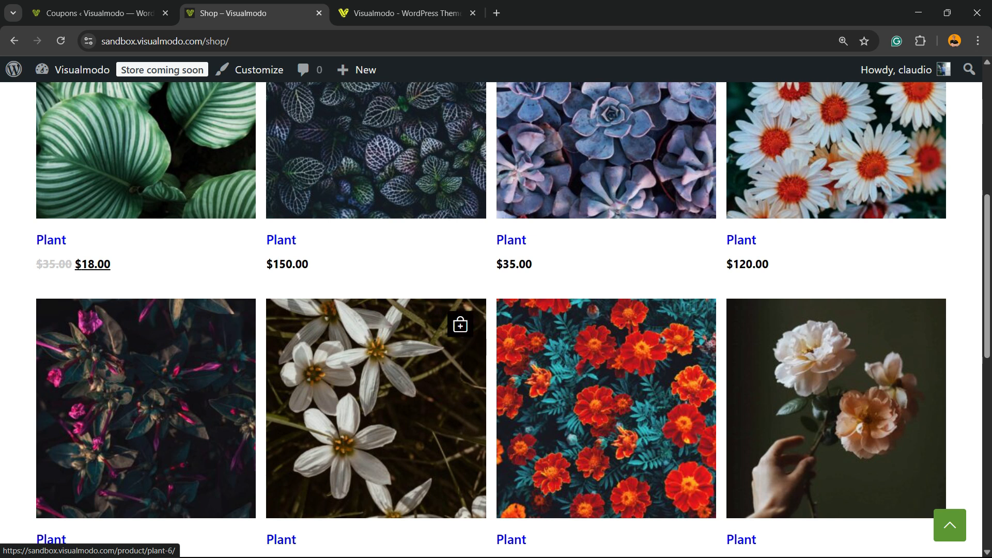
{"action": "scroll", "scroll_direction": "down", "scroll_amount": 3}
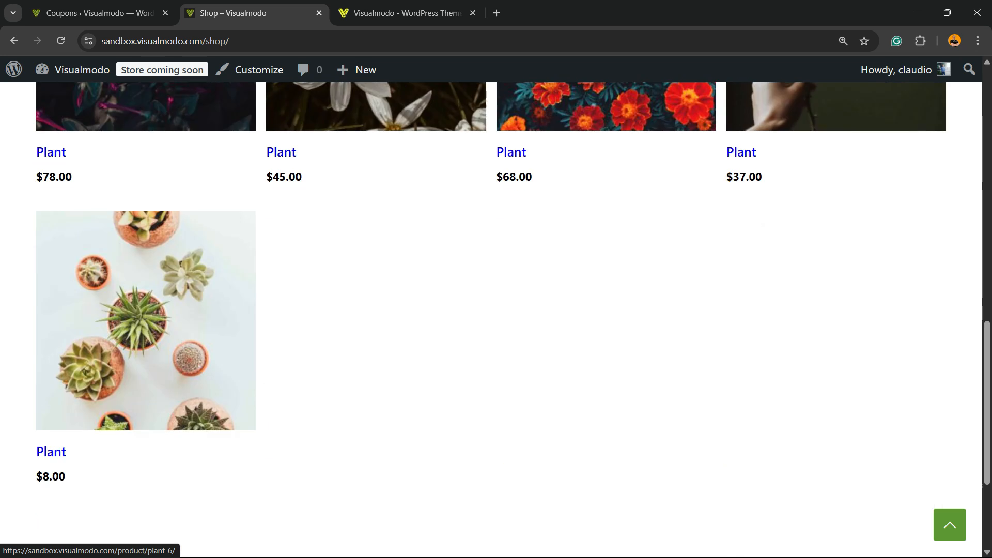
{"action": "scroll", "scroll_direction": "up", "scroll_amount": 3}
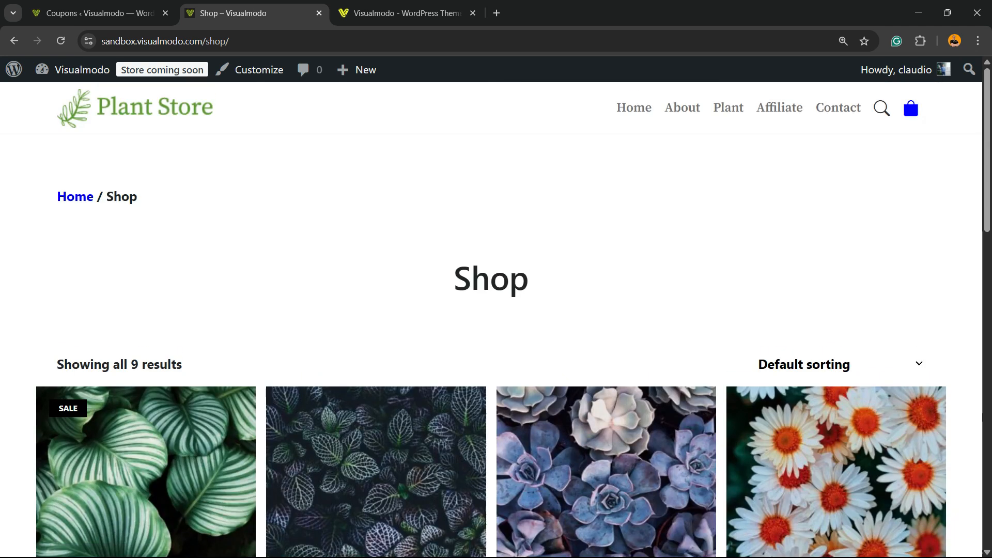
{"action": "scroll", "scroll_direction": "down", "scroll_amount": 3}
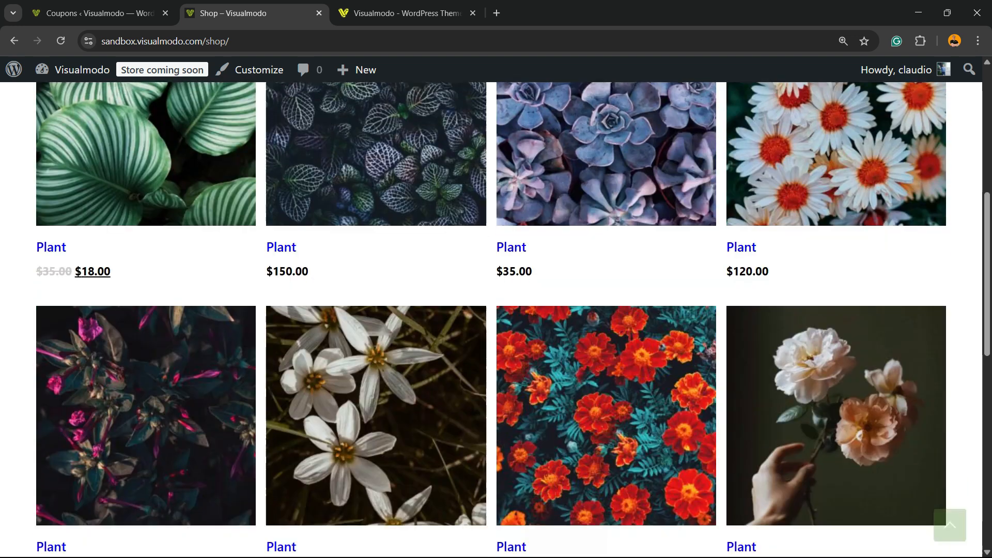
{"action": "scroll", "scroll_direction": "down", "scroll_amount": 3}
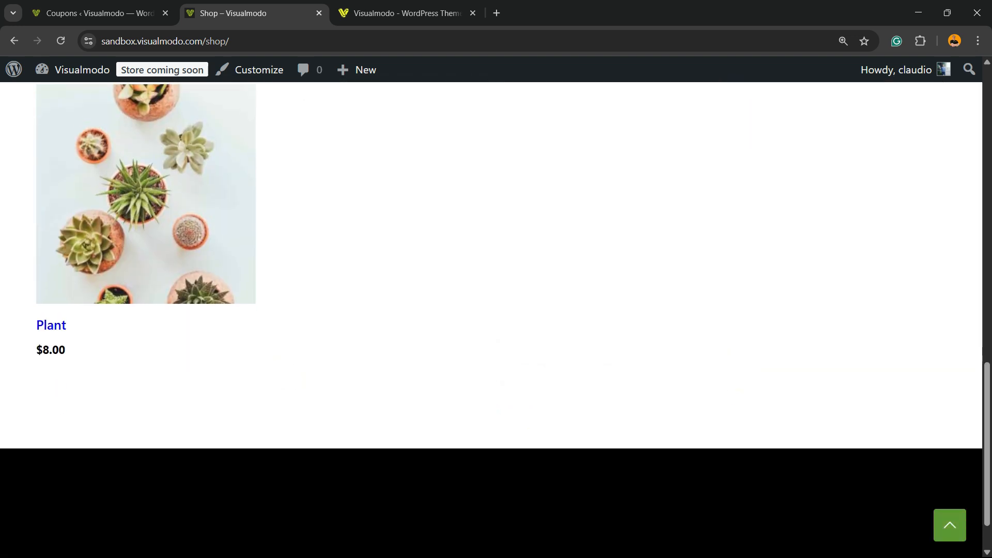
{"action": "scroll", "scroll_direction": "up", "scroll_amount": 3}
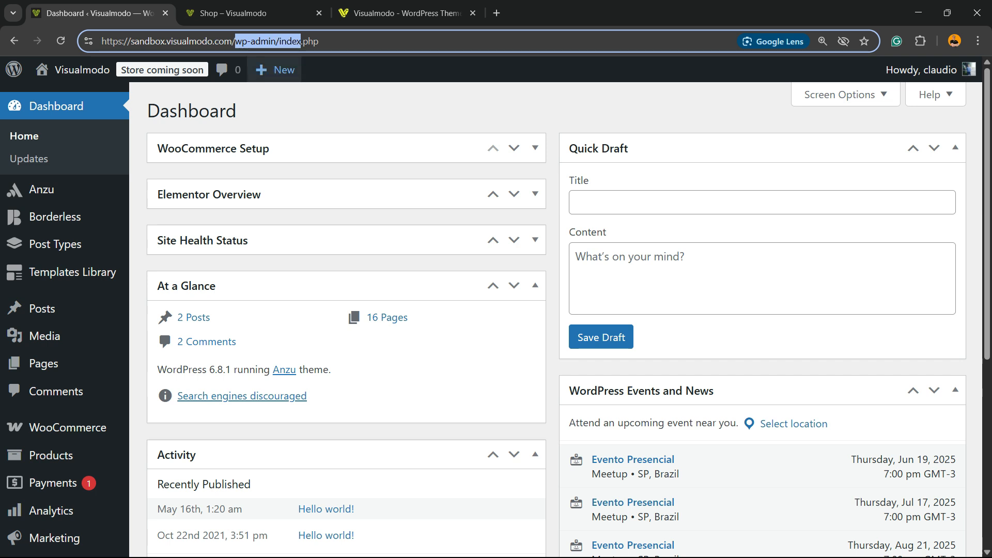
{"action": "scroll", "scroll_direction": "down", "scroll_amount": 3}
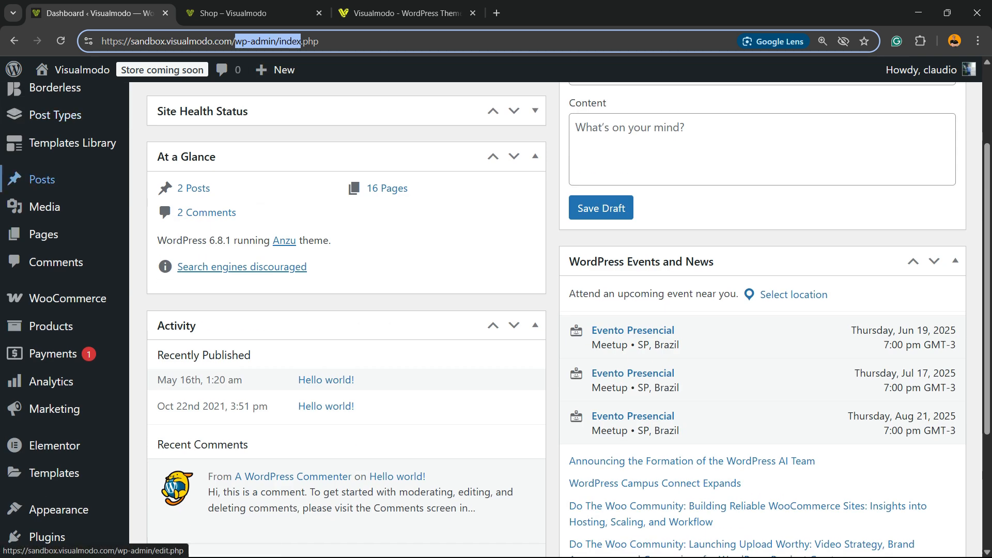
{"action": "mouse_move", "coordinate": [41, 178]}
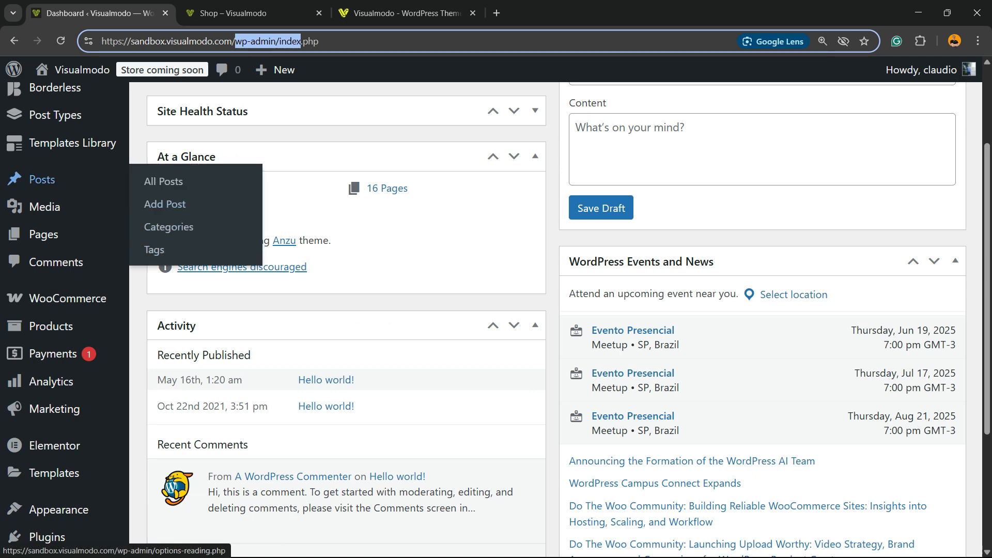
{"action": "scroll", "scroll_direction": "down", "scroll_amount": 3}
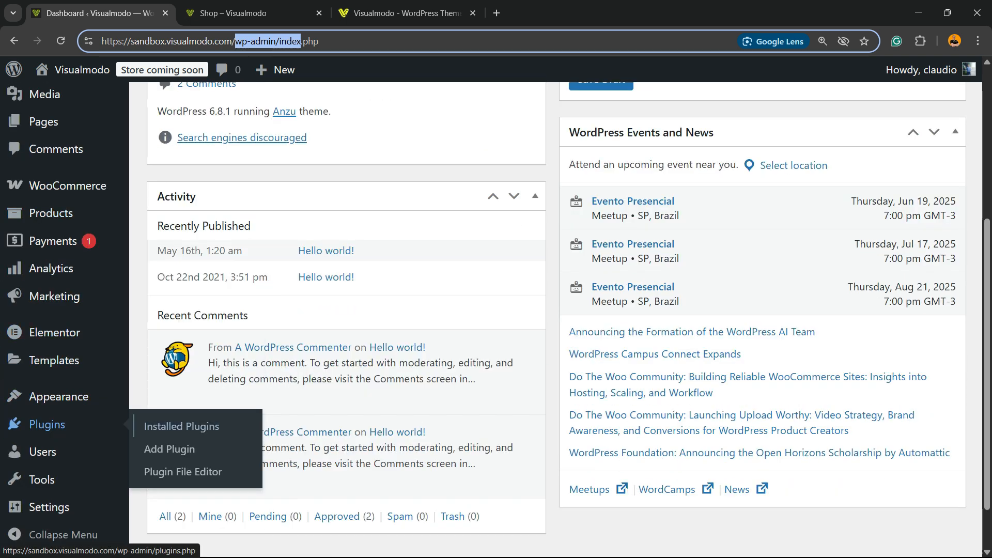
{"action": "left_click", "coordinate": [169, 448]}
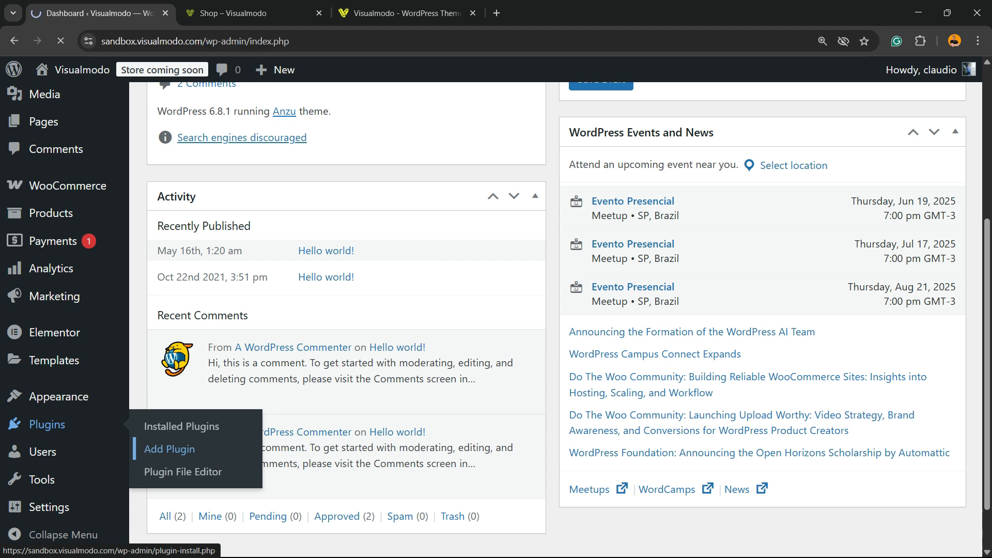
{"action": "left_click", "coordinate": [168, 448]}
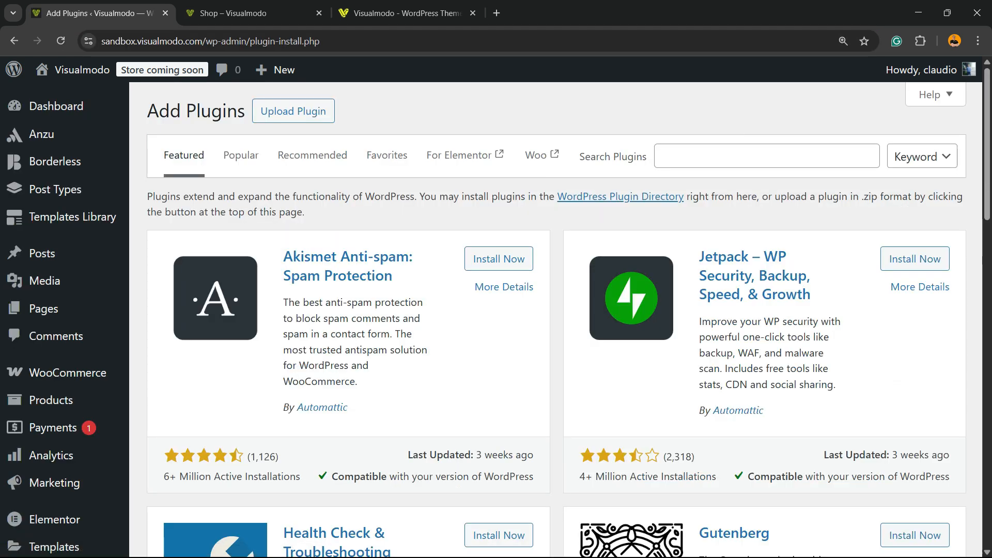
Find 'Rearrange Woocommerce Products' in the plugin directory, install it and activate it
{"action": "type", "text": "Rearrange Woocommerce Products"}
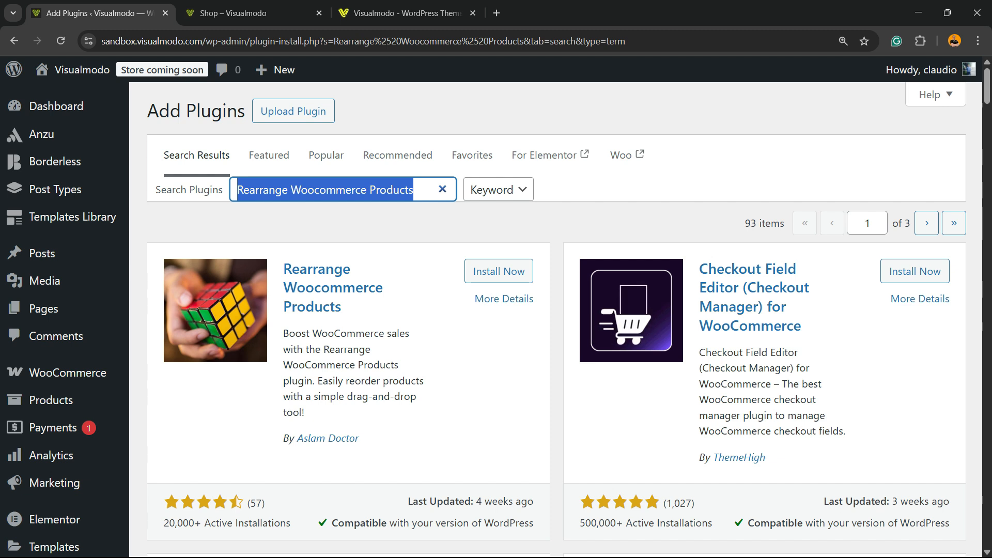
{"action": "left_click", "coordinate": [498, 270]}
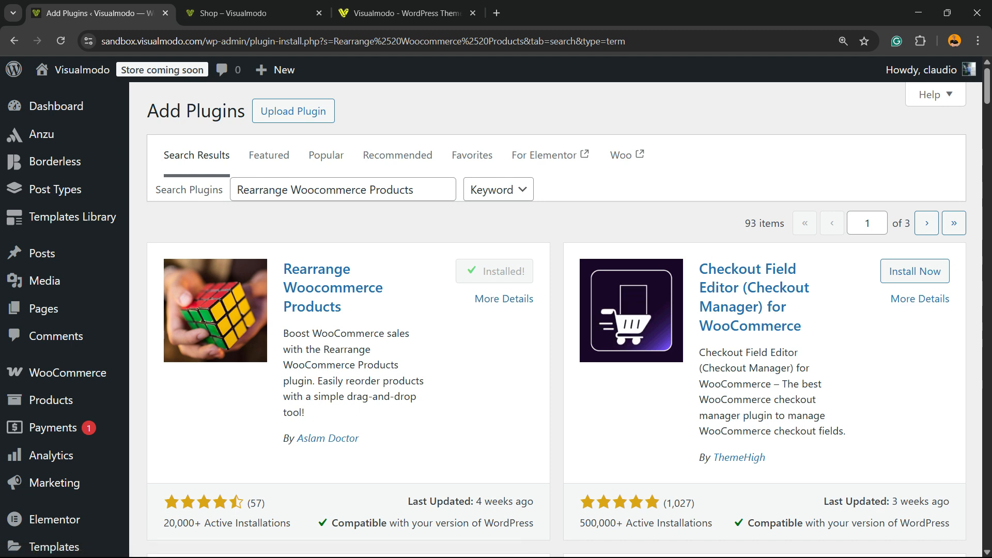
{"action": "left_click", "coordinate": [505, 271]}
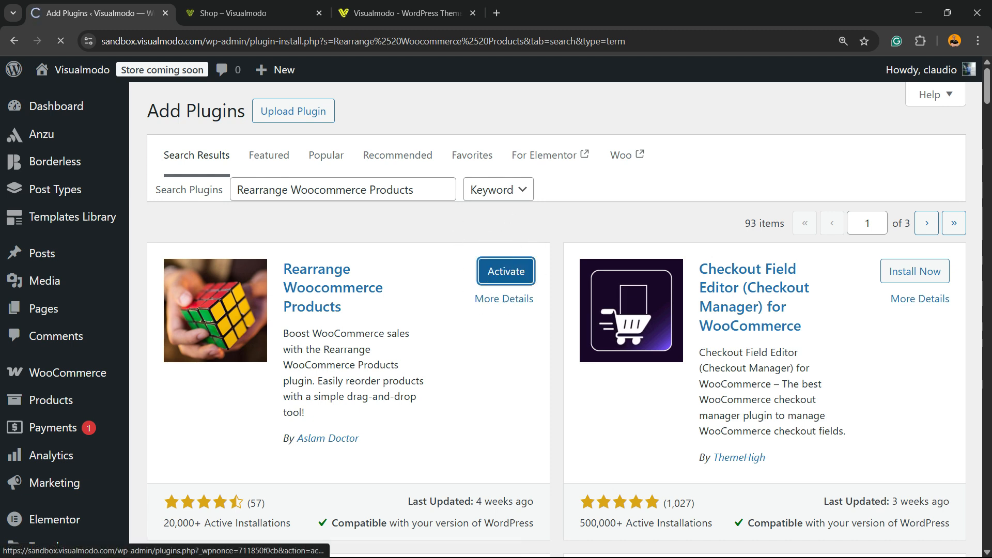
{"action": "left_click", "coordinate": [505, 270]}
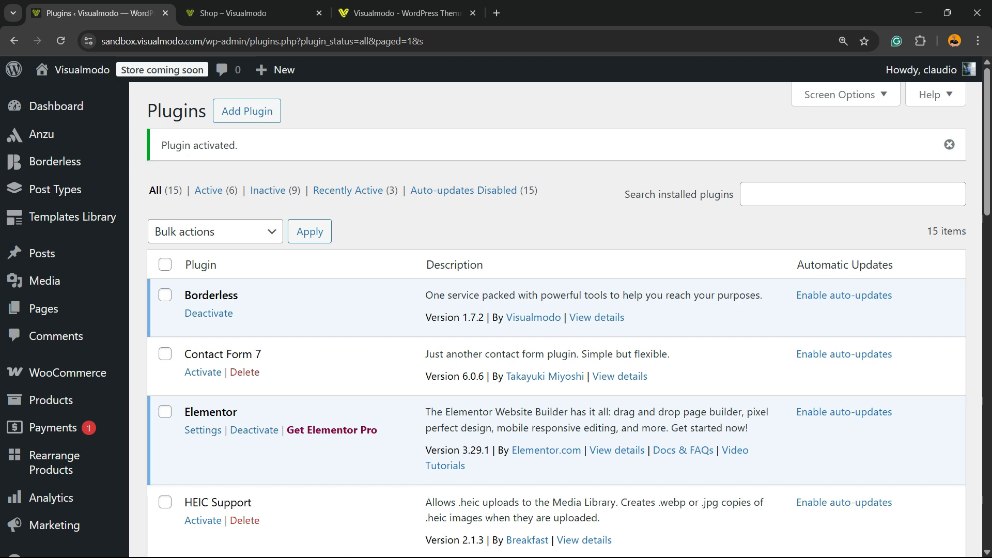
Open the plugin's Rearrange Products page listing the nine plant products
{"action": "scroll", "scroll_direction": "down", "scroll_amount": 3}
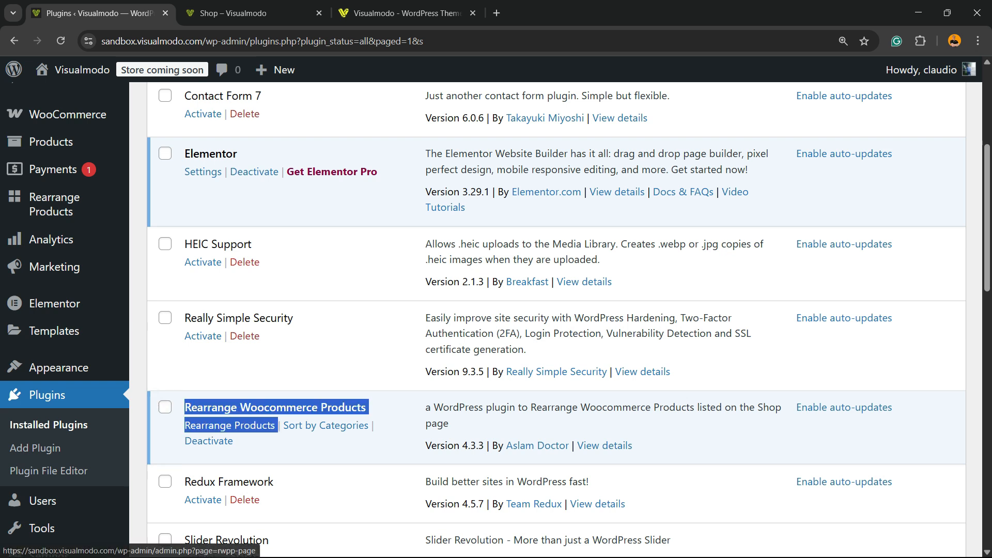
{"action": "left_click", "coordinate": [229, 424]}
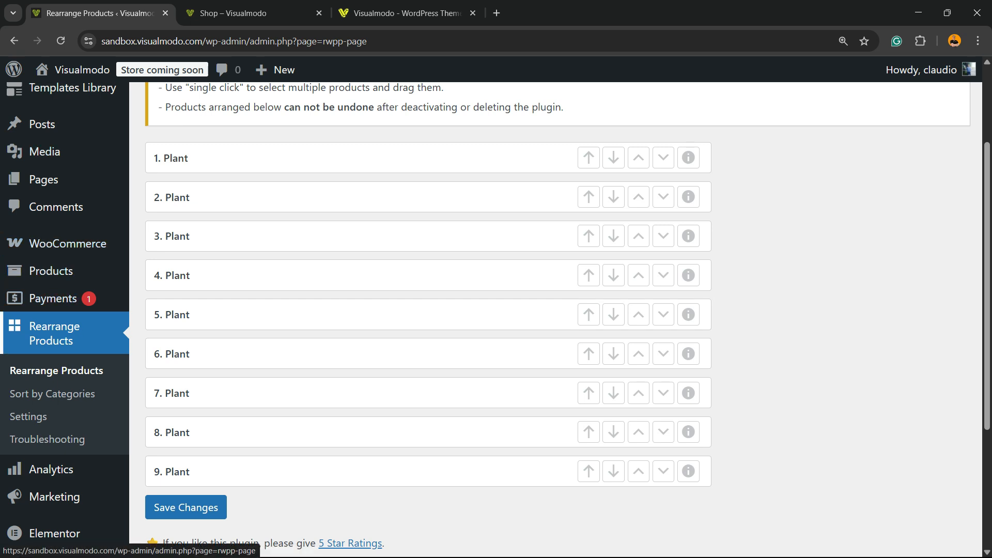
Move '4. Plant' to the top of the product list and save the new order
{"action": "scroll", "scroll_direction": "up", "scroll_amount": 3}
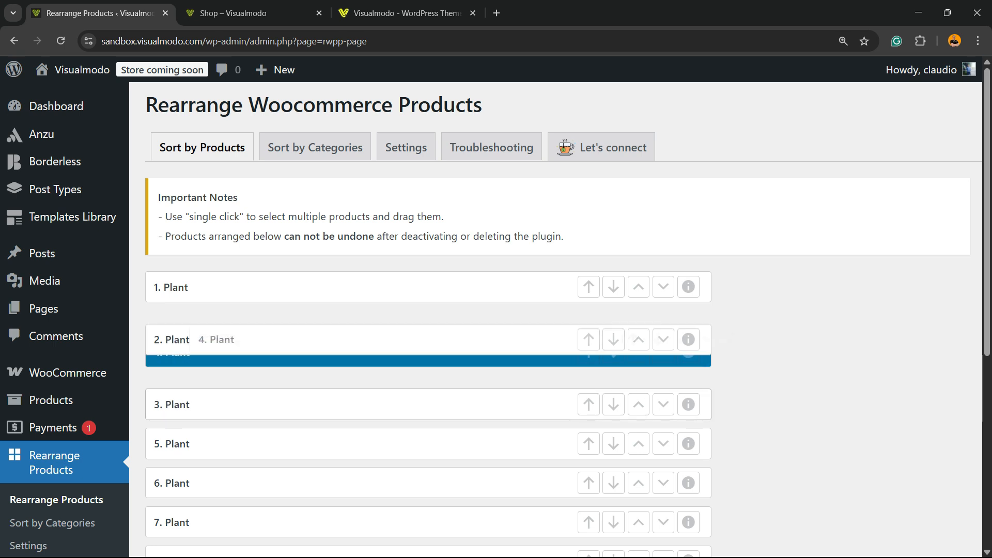
{"action": "left_click_drag", "start_coordinate": [218, 339], "coordinate": [174, 286]}
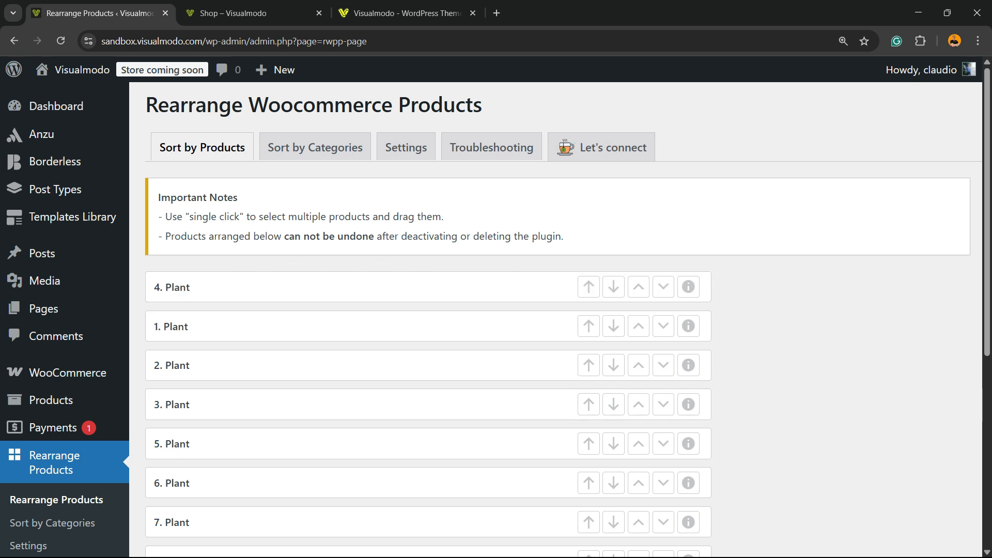
{"action": "left_click", "coordinate": [185, 378]}
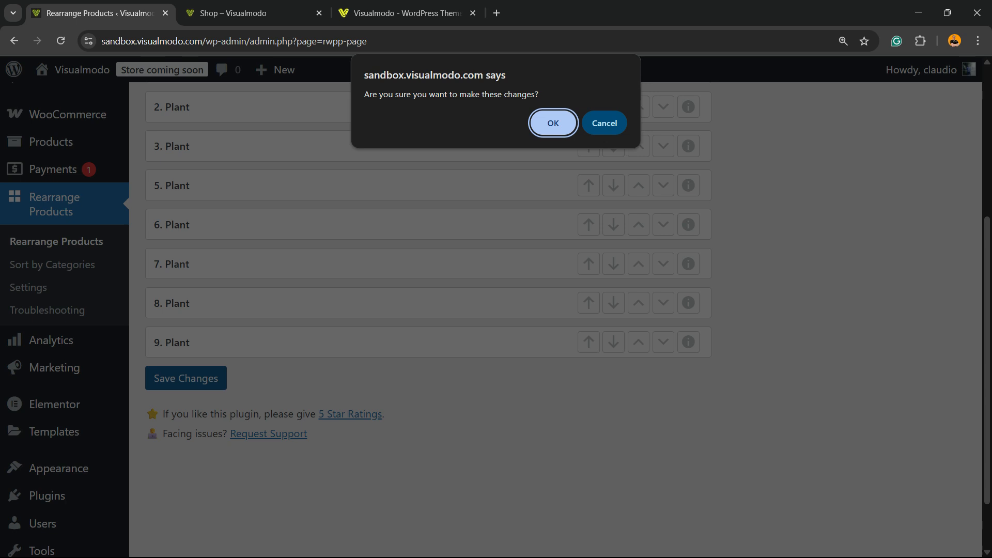
{"action": "left_click", "coordinate": [552, 123]}
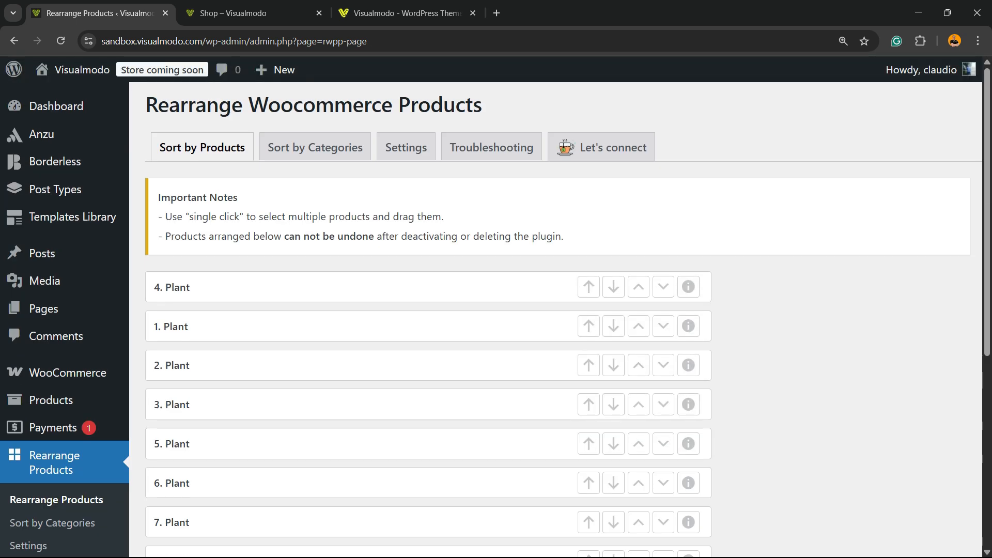
Check the live shop page shows the daisy plant first, then return to the ordering screen
{"action": "left_click", "coordinate": [253, 12]}
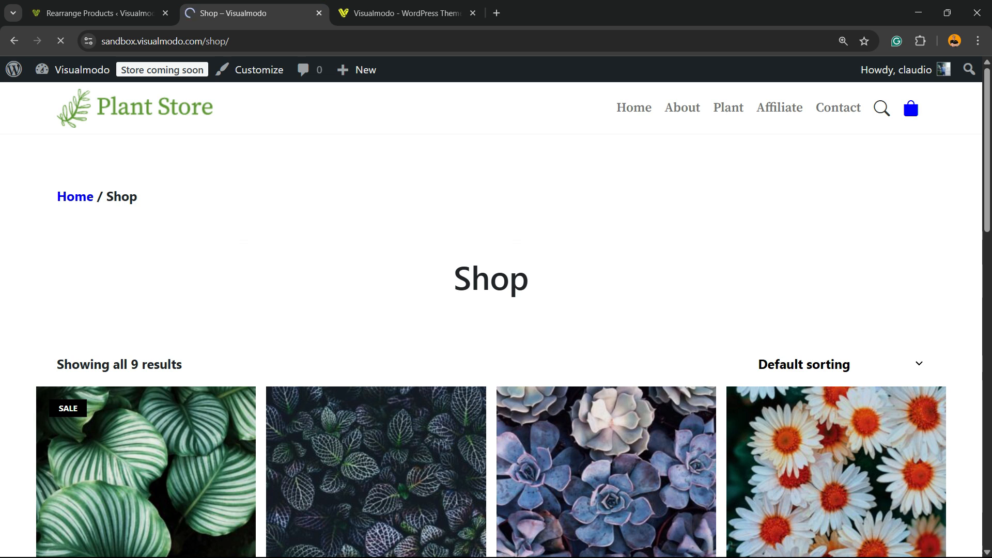
{"action": "scroll", "scroll_direction": "down", "scroll_amount": 3}
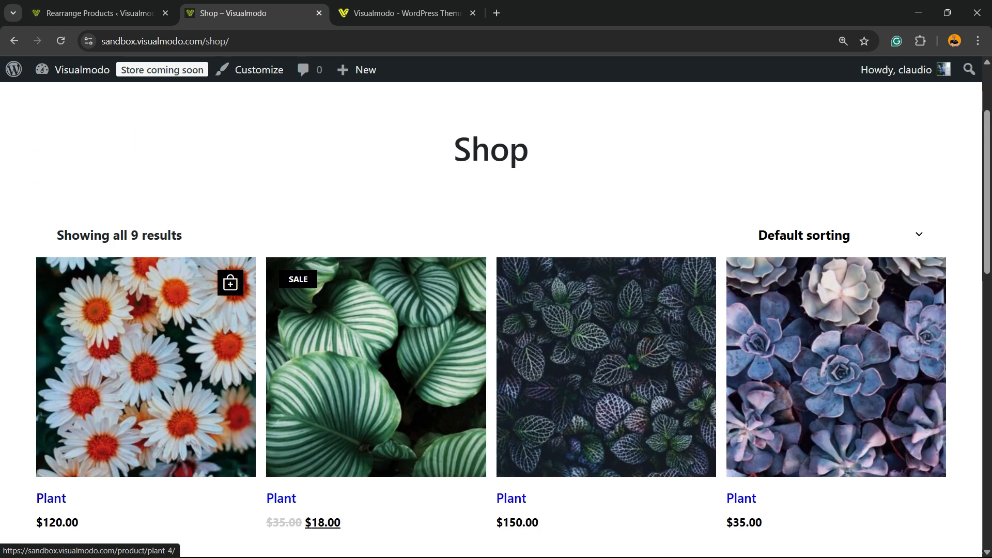
{"action": "left_click", "coordinate": [95, 13]}
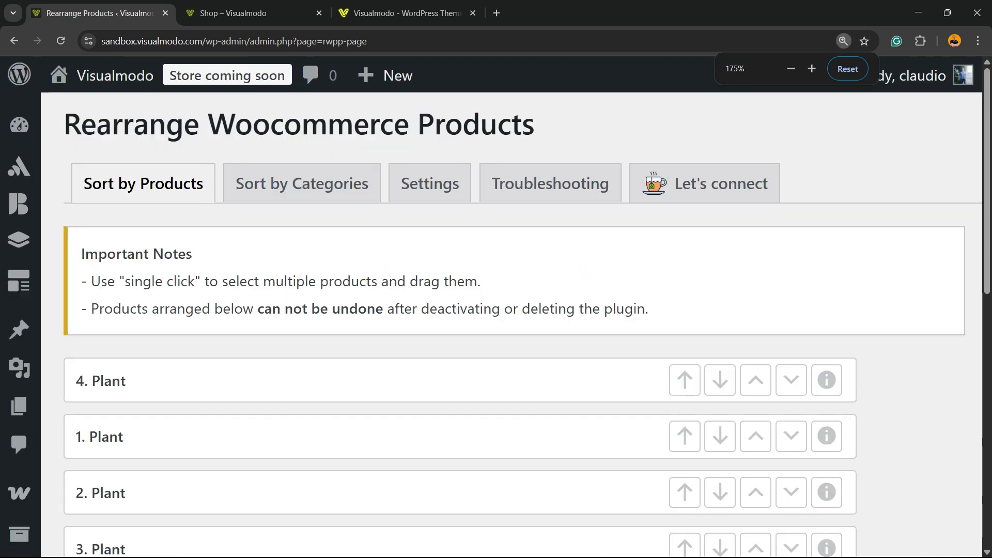
{"action": "left_click", "coordinate": [301, 183]}
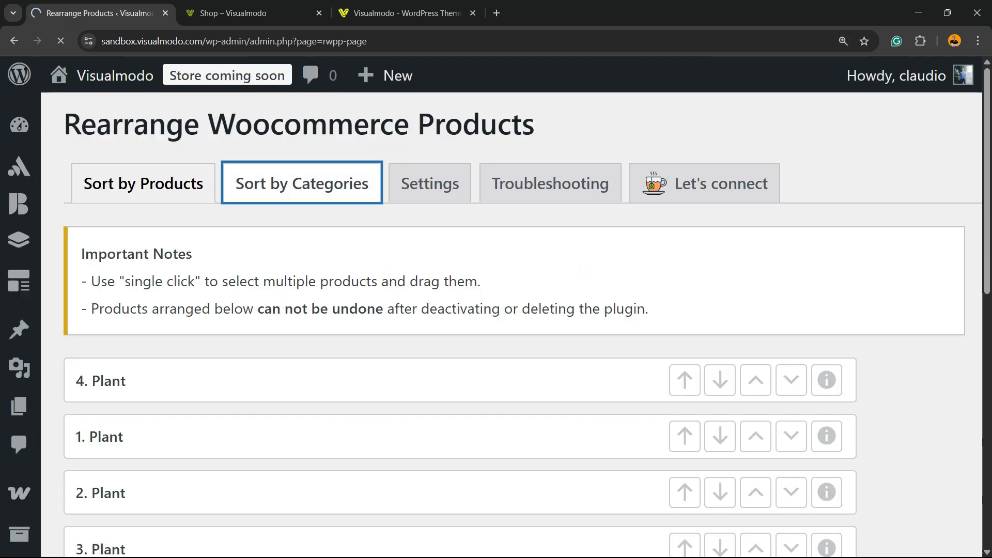
{"action": "left_click", "coordinate": [302, 183]}
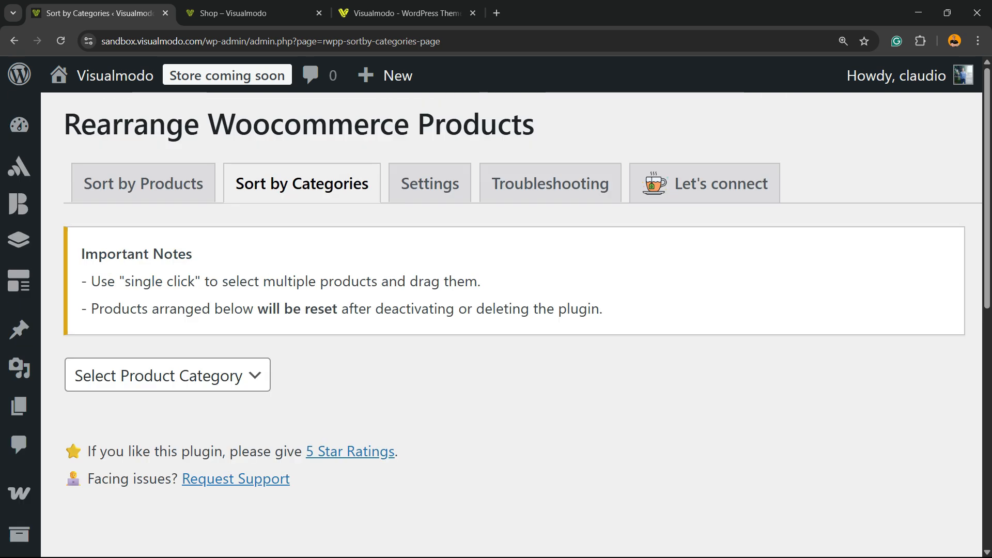
{"action": "left_click", "coordinate": [429, 183]}
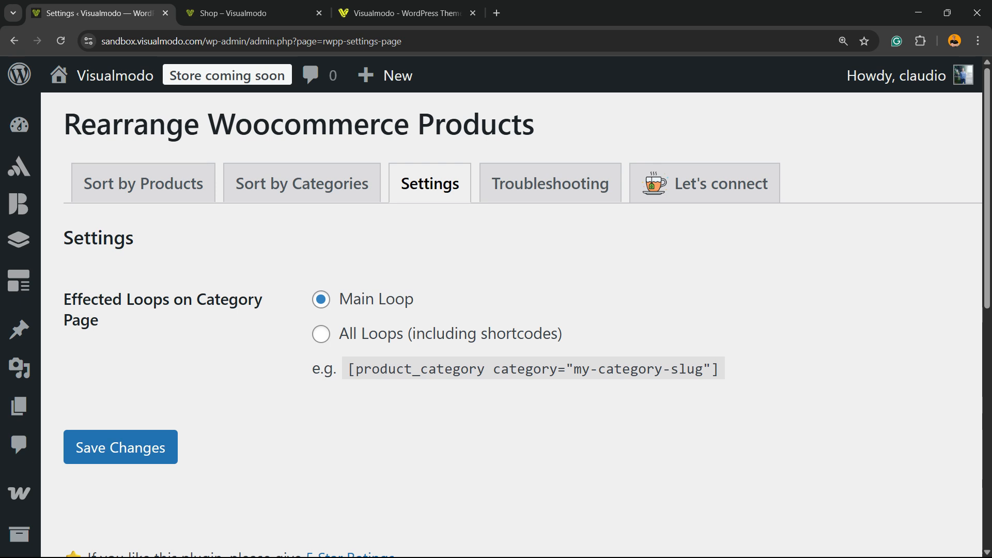
{"action": "left_click", "coordinate": [548, 183]}
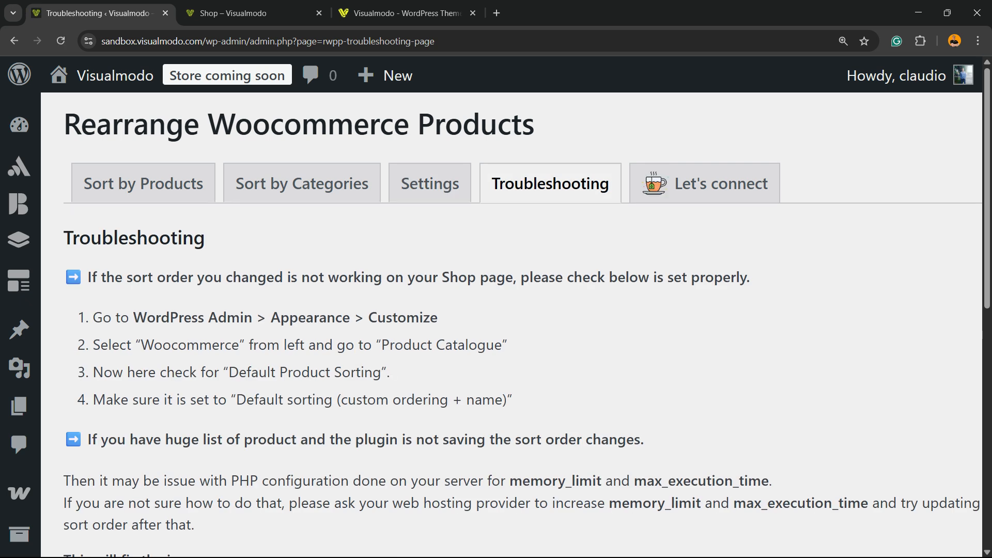
{"action": "scroll", "scroll_direction": "down", "scroll_amount": 3}
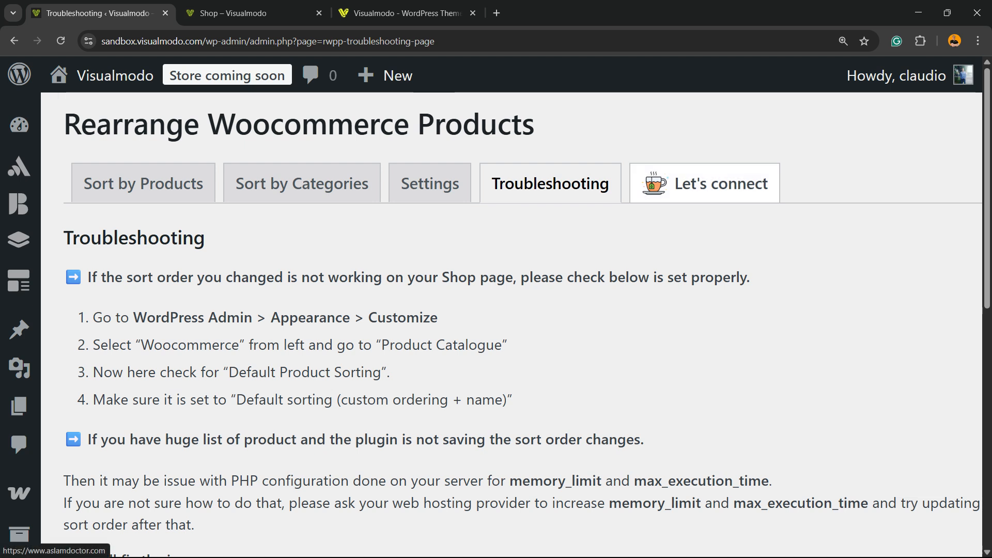
{"action": "left_click", "coordinate": [143, 183]}
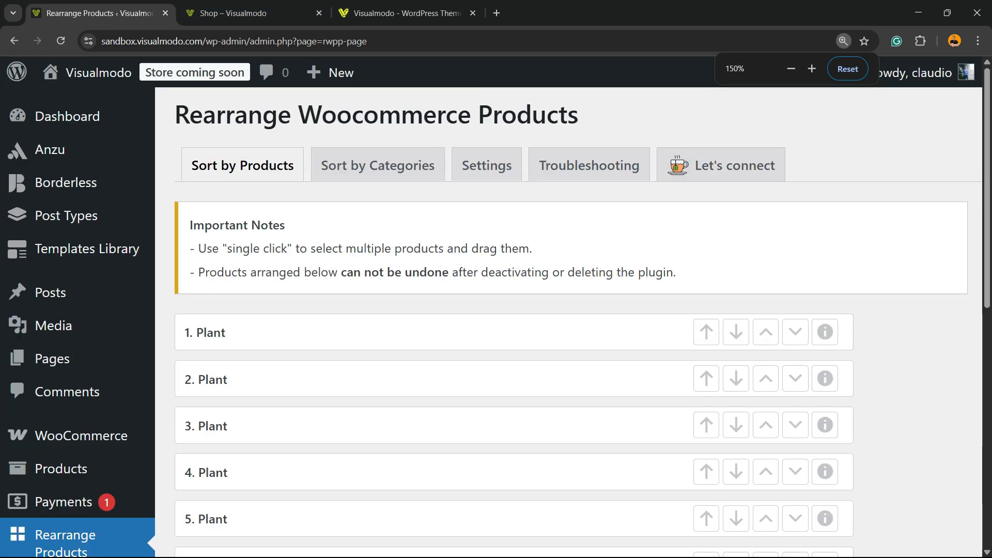
{"action": "scroll", "scroll_direction": "down", "scroll_amount": 3}
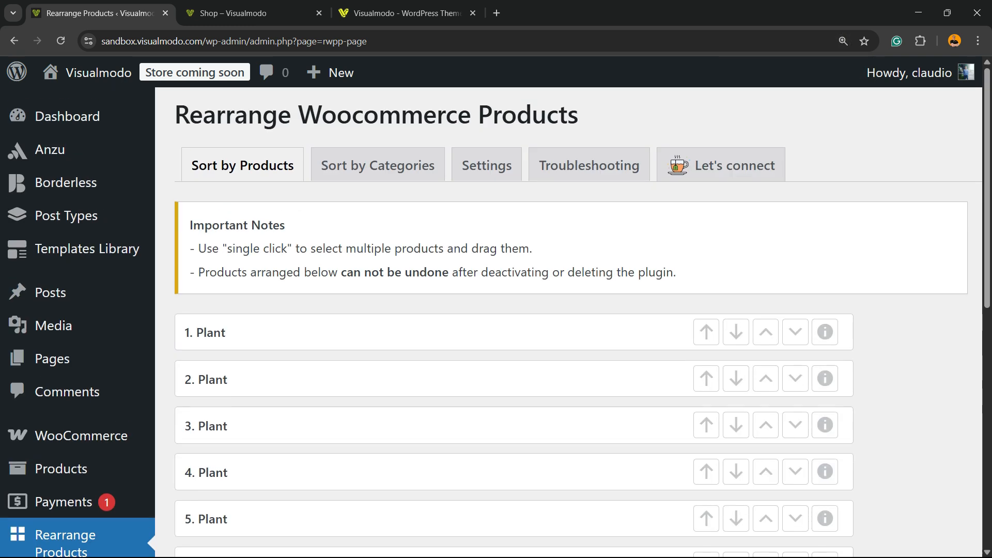
{"action": "left_click", "coordinate": [825, 332]}
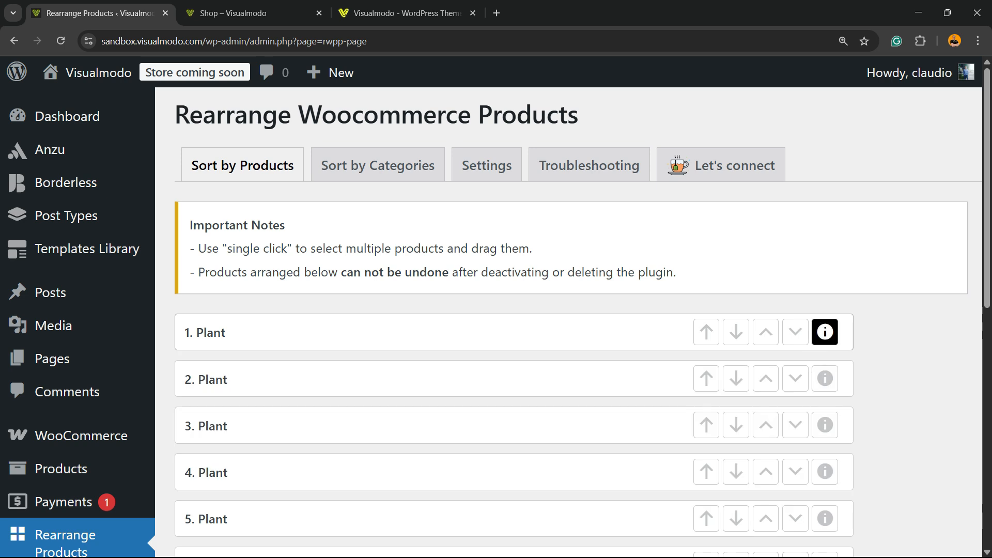
{"action": "left_click", "coordinate": [823, 332]}
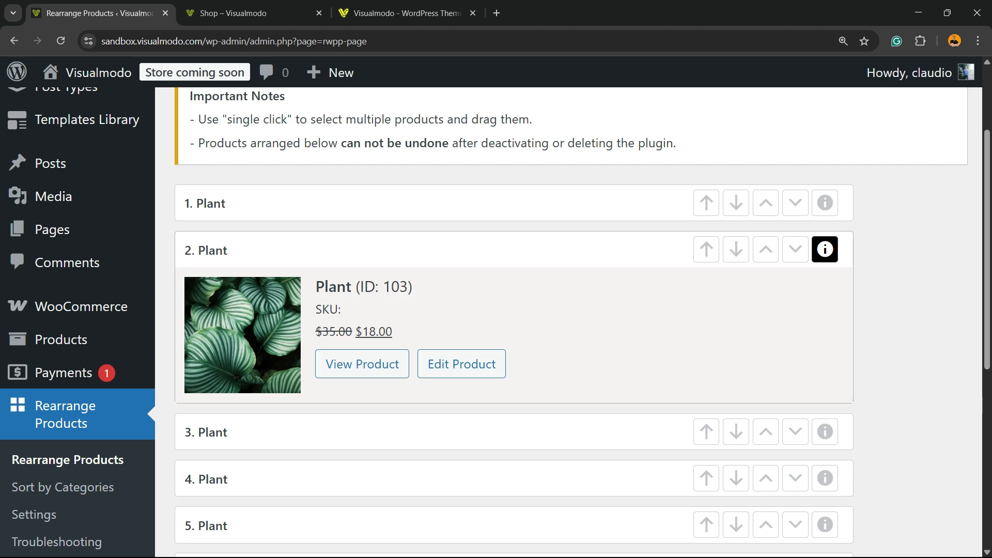
{"action": "left_click", "coordinate": [824, 296]}
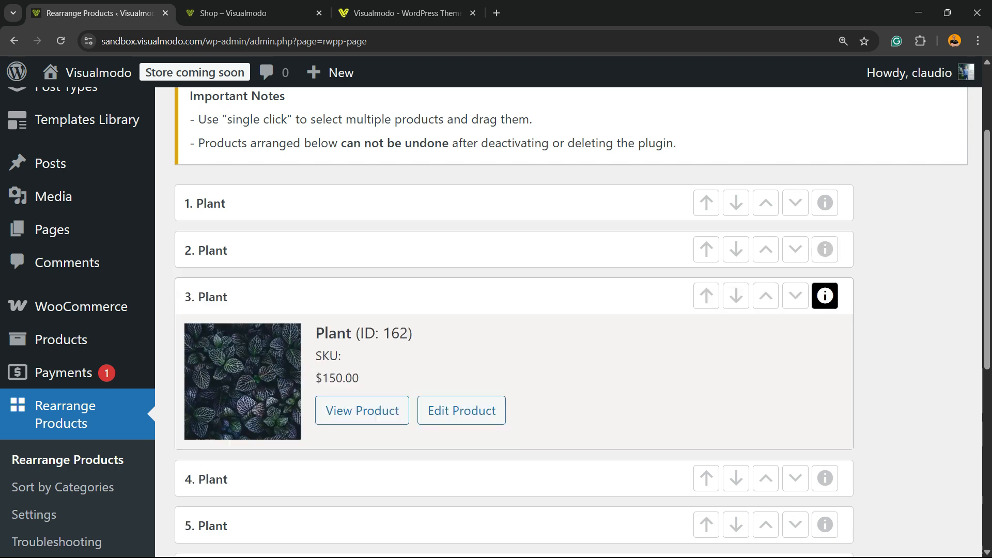
{"action": "scroll", "scroll_direction": "down", "scroll_amount": 3}
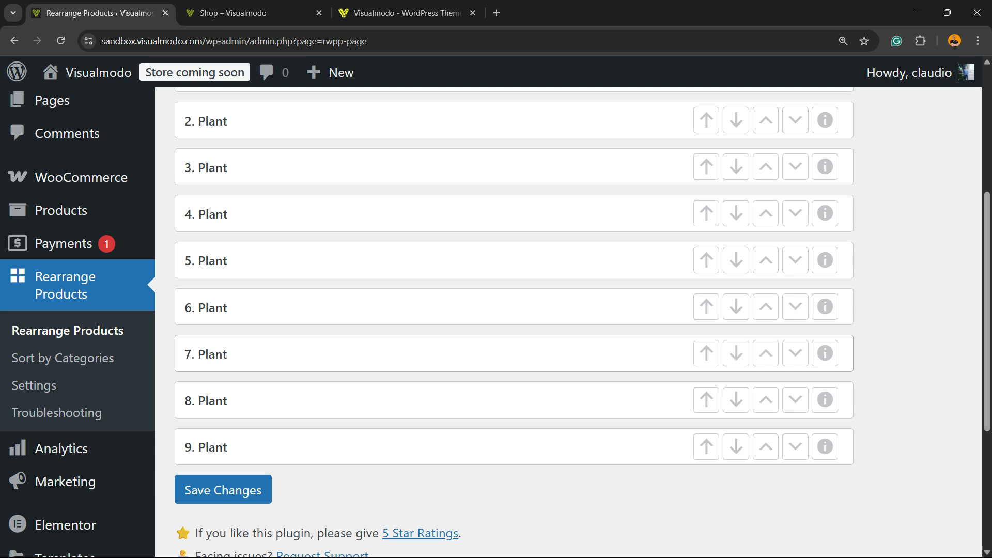
{"action": "scroll", "scroll_direction": "down", "scroll_amount": 3}
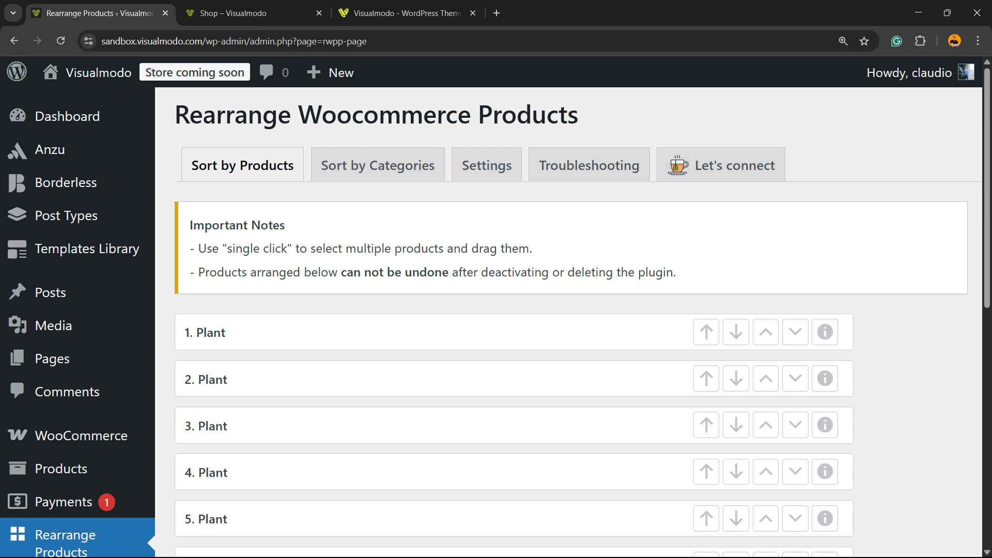
Show the Visualmodo homepage and browse down to its blog posts
{"action": "left_click", "coordinate": [405, 13]}
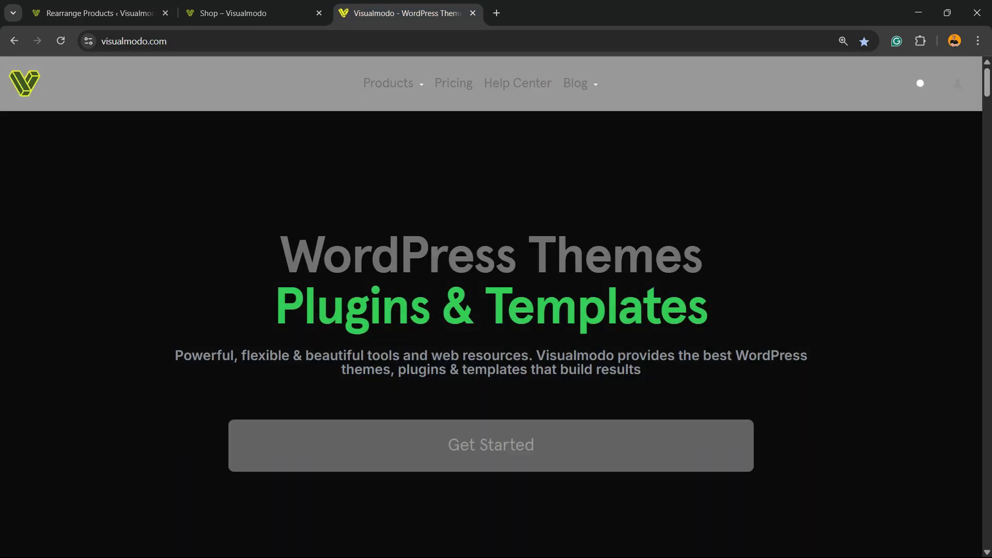
{"action": "scroll", "scroll_direction": "down", "scroll_amount": 3}
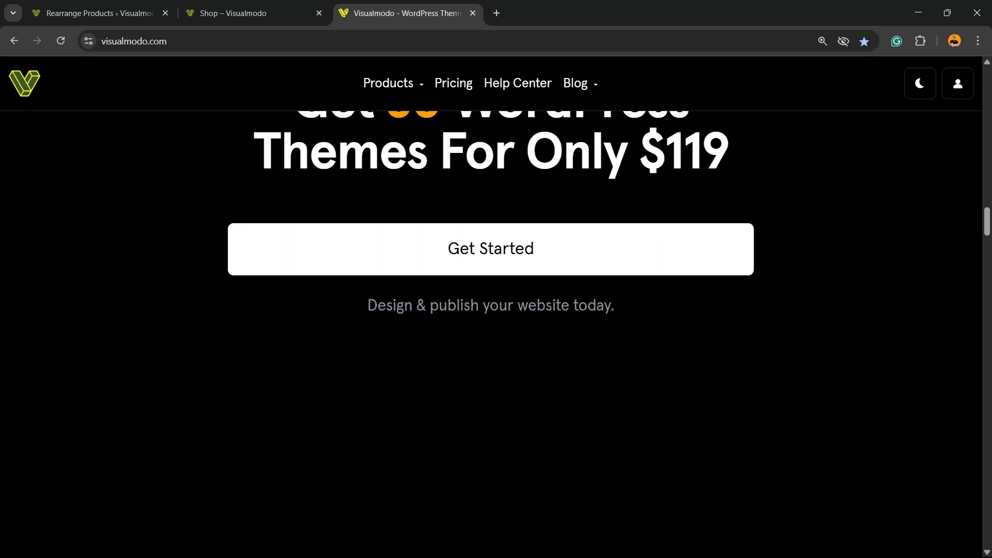
{"action": "scroll", "scroll_direction": "down", "scroll_amount": 3}
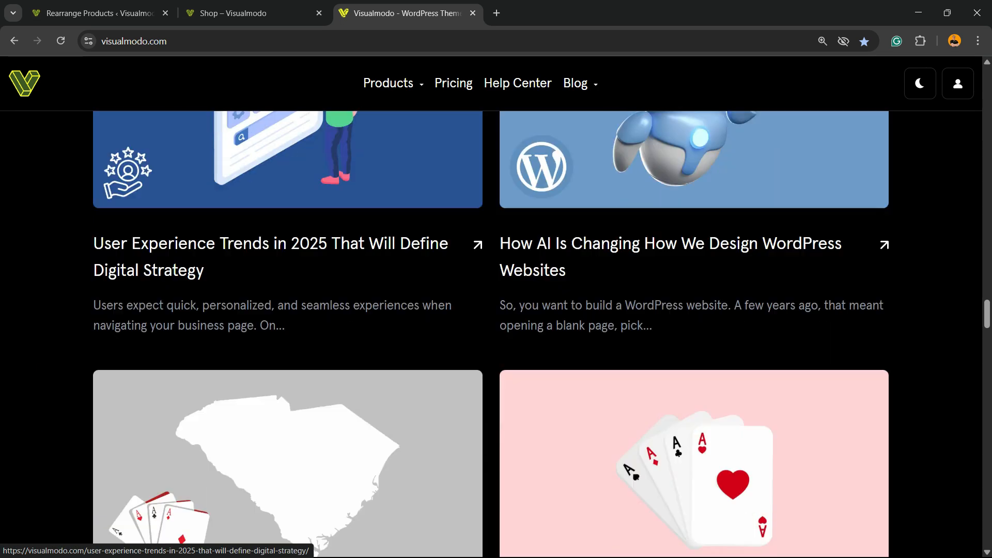